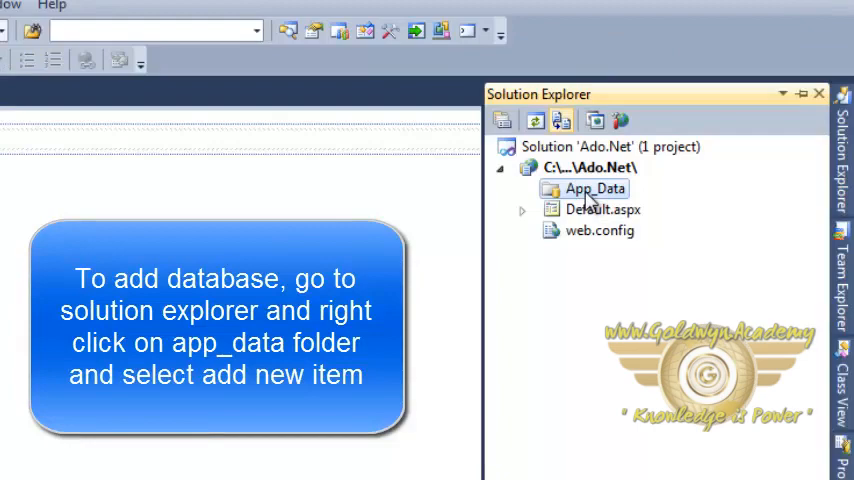
Step: Open the App_Data folder's context menu to add a new item
right_click(594, 189)
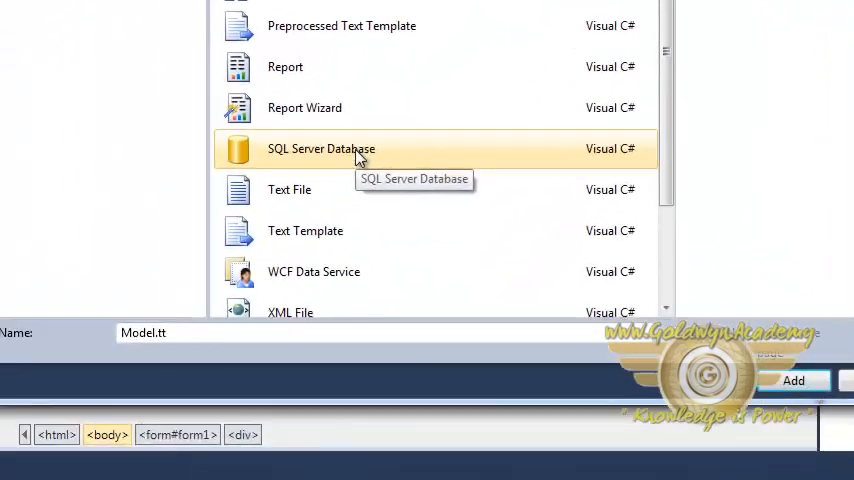
Step: Add a SQL Server Database item named Customer.mdf
click(321, 148)
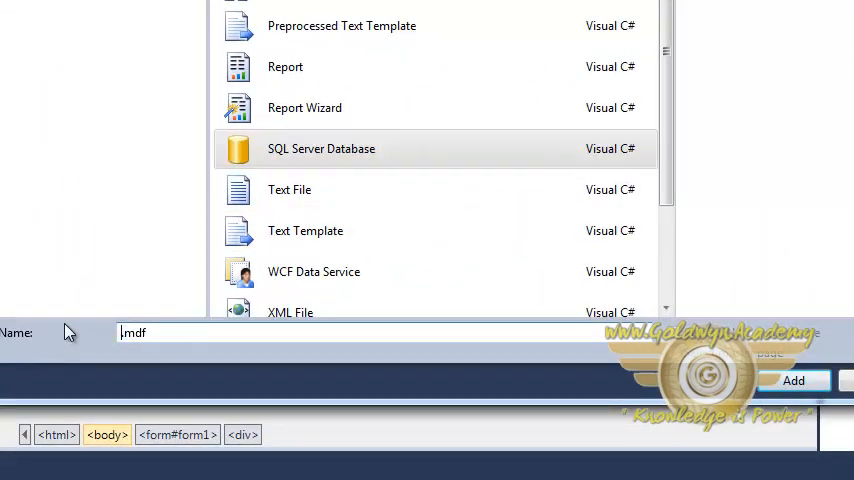
text(Customer)
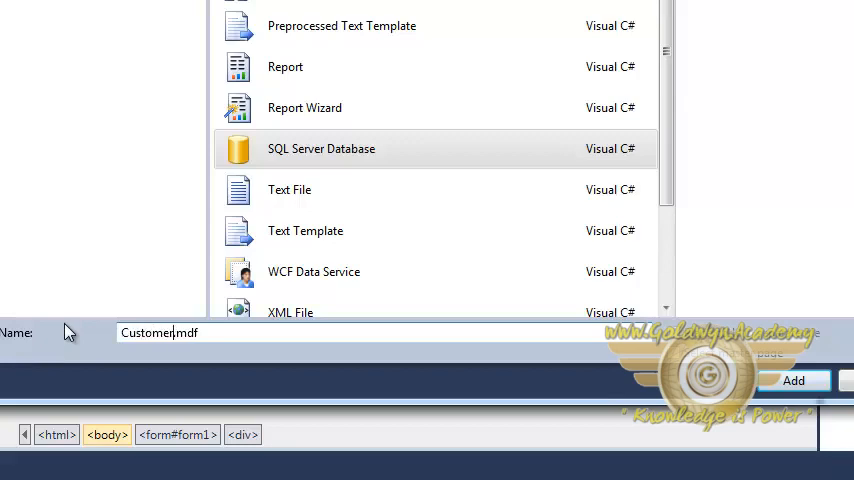
click(792, 380)
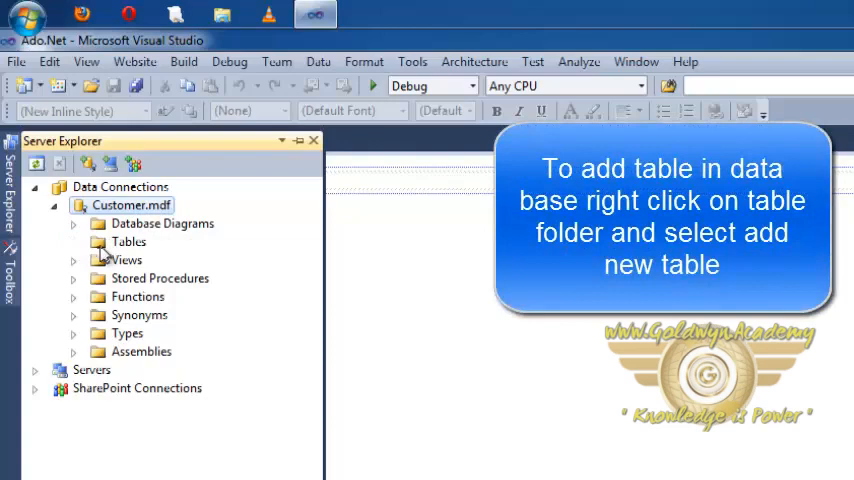
Step: Add a new table under the Customer.mdf Tables folder
right_click(128, 241)
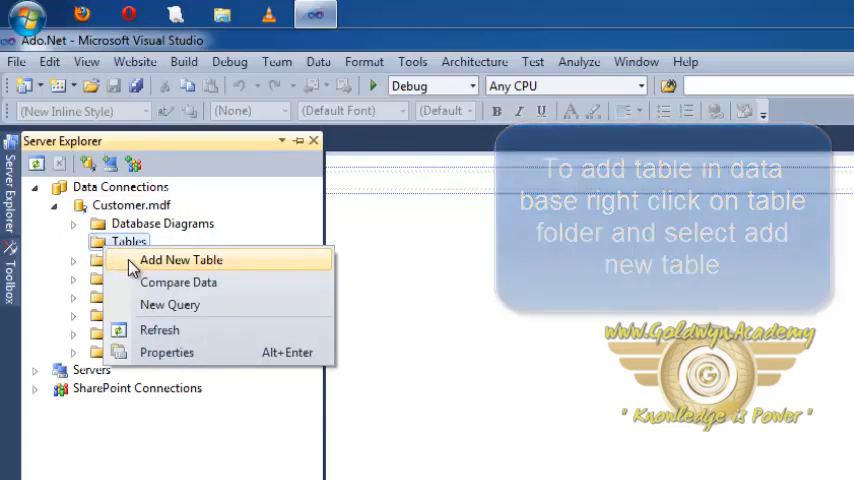
click(181, 259)
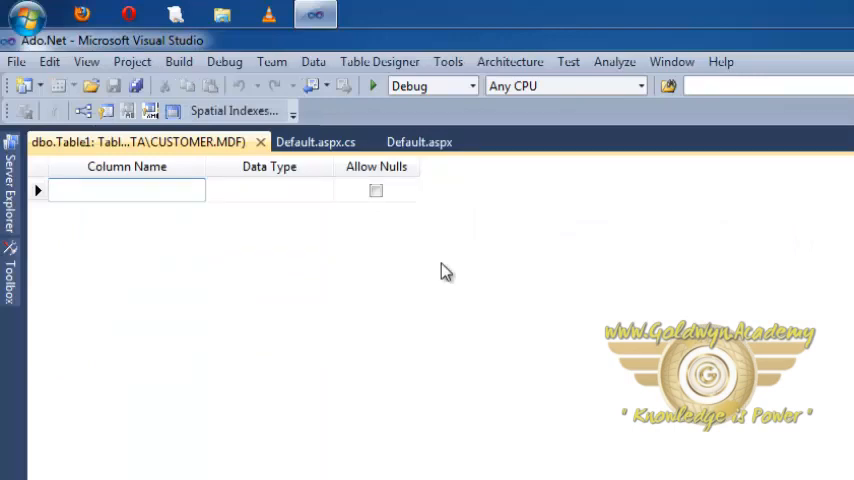
mouse_move(341, 280)
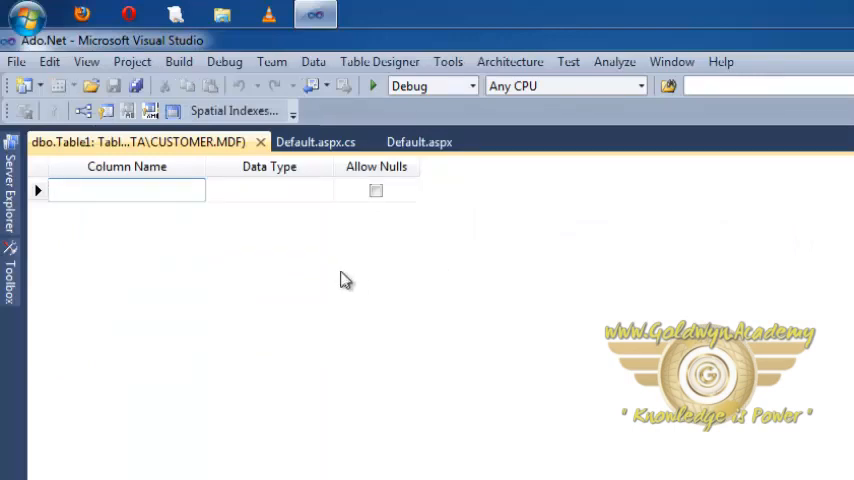
Step: Enter the Name column as varchar(50) and clear its Allow Nulls box
click(126, 189)
text(Name)
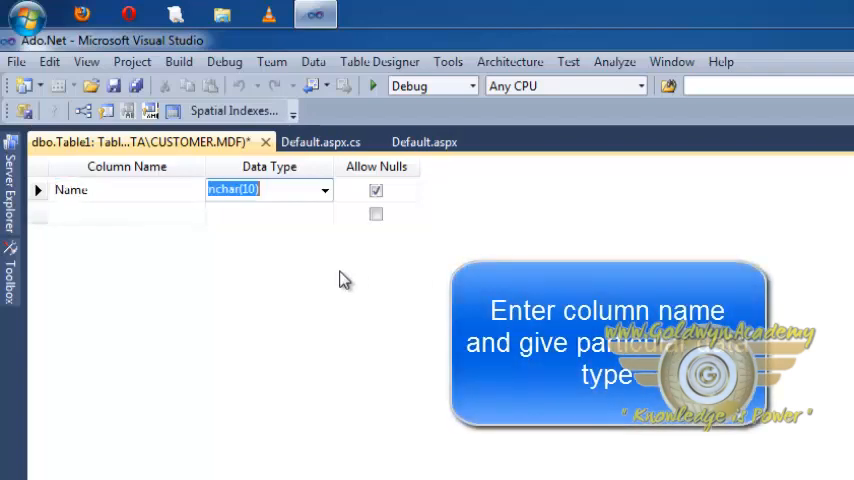
text(varchar(50))
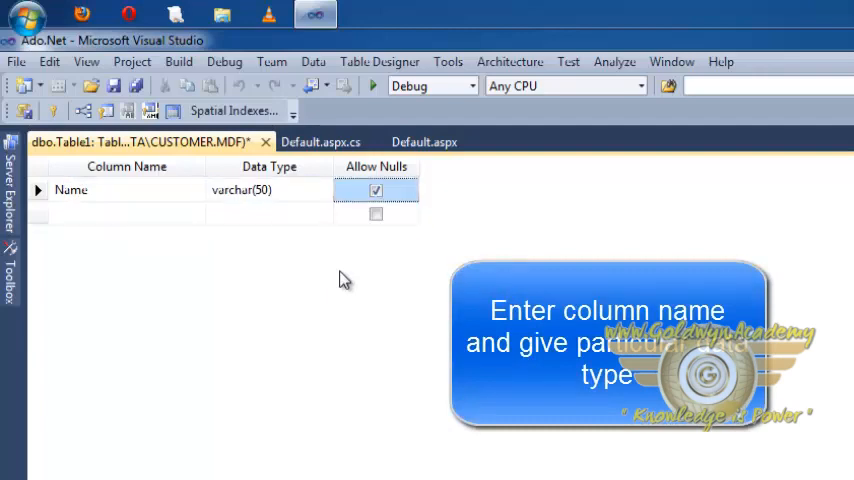
click(376, 190)
text(Cust)
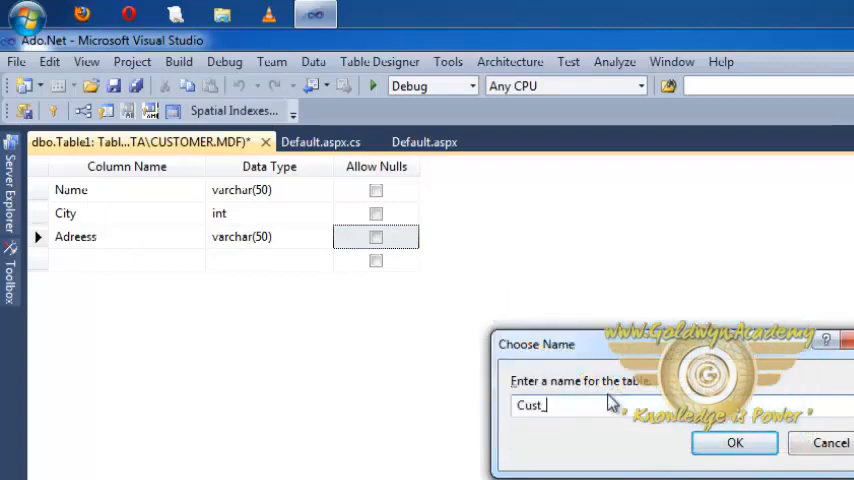
Step: Name the table Cust_Mast and confirm the save
text(Mast)
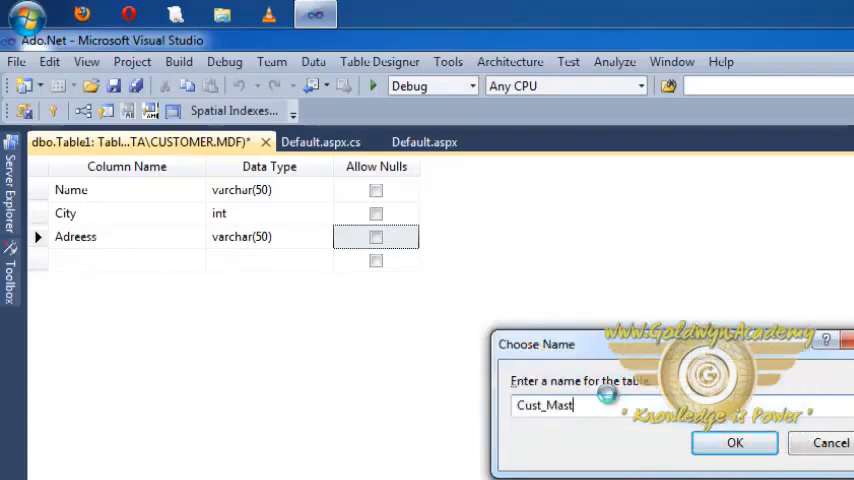
click(734, 442)
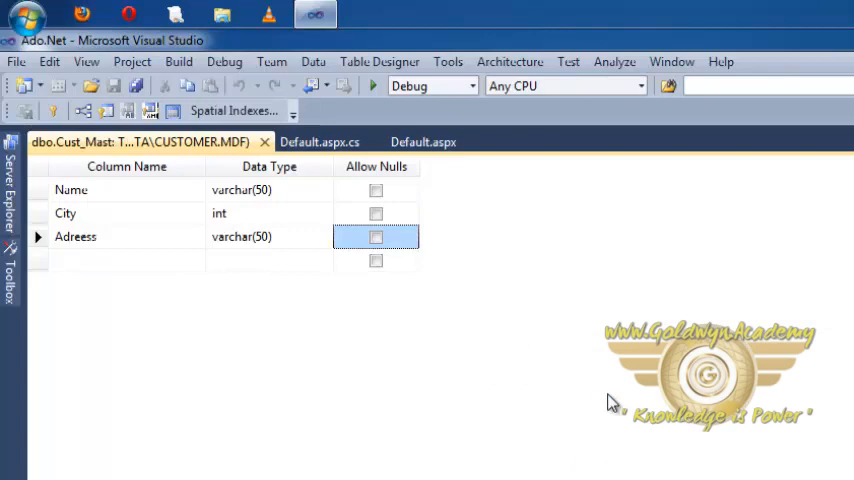
mouse_move(537, 415)
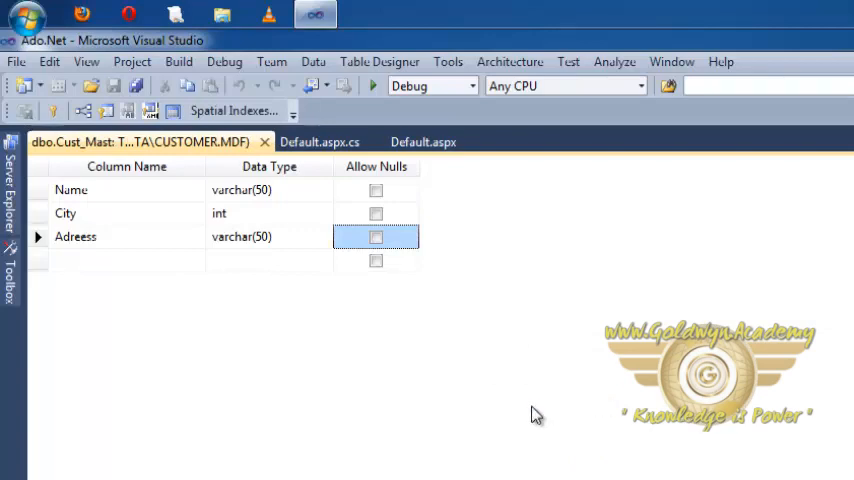